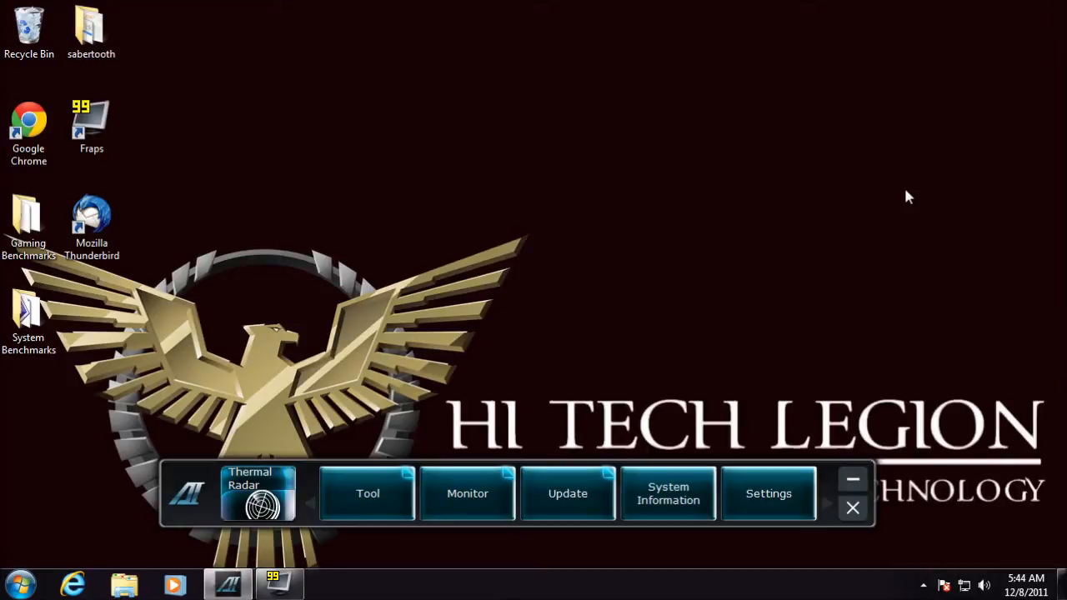
mouse_move(673, 250)
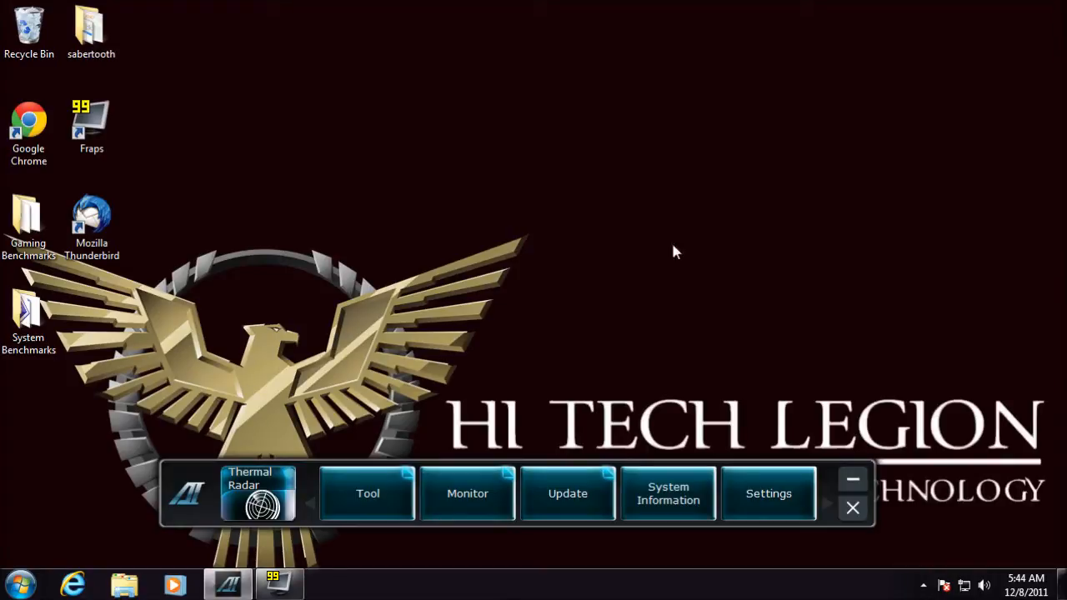
mouse_move(649, 416)
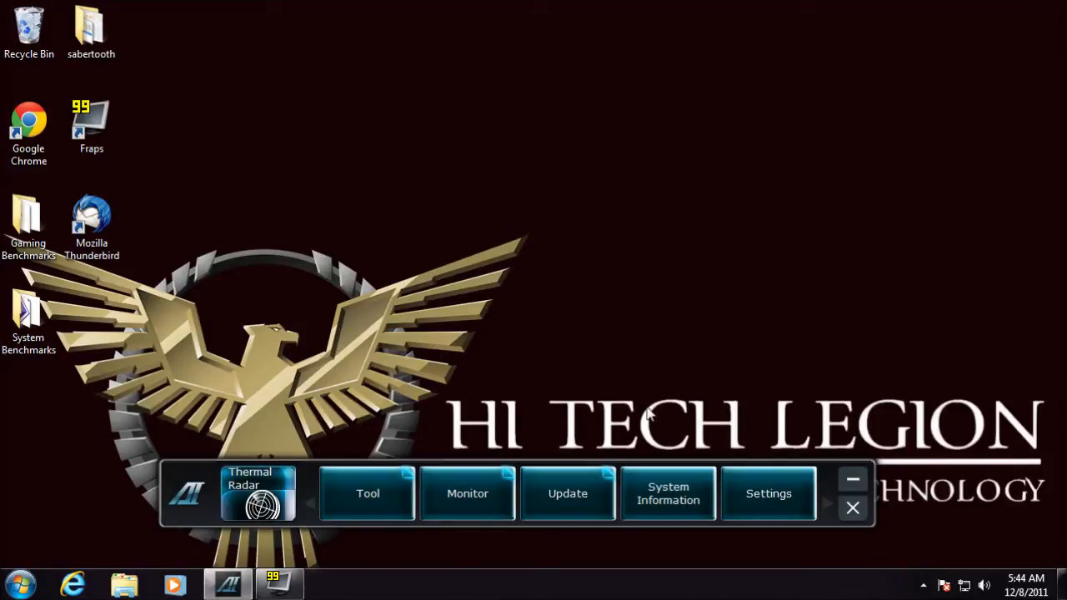
mouse_move(514, 578)
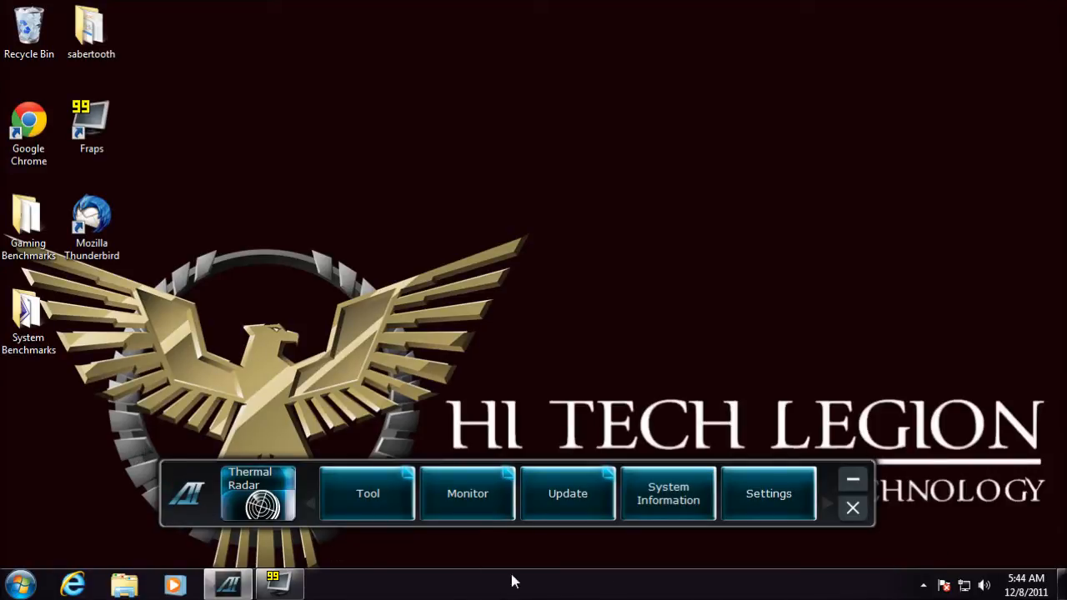
mouse_move(818, 546)
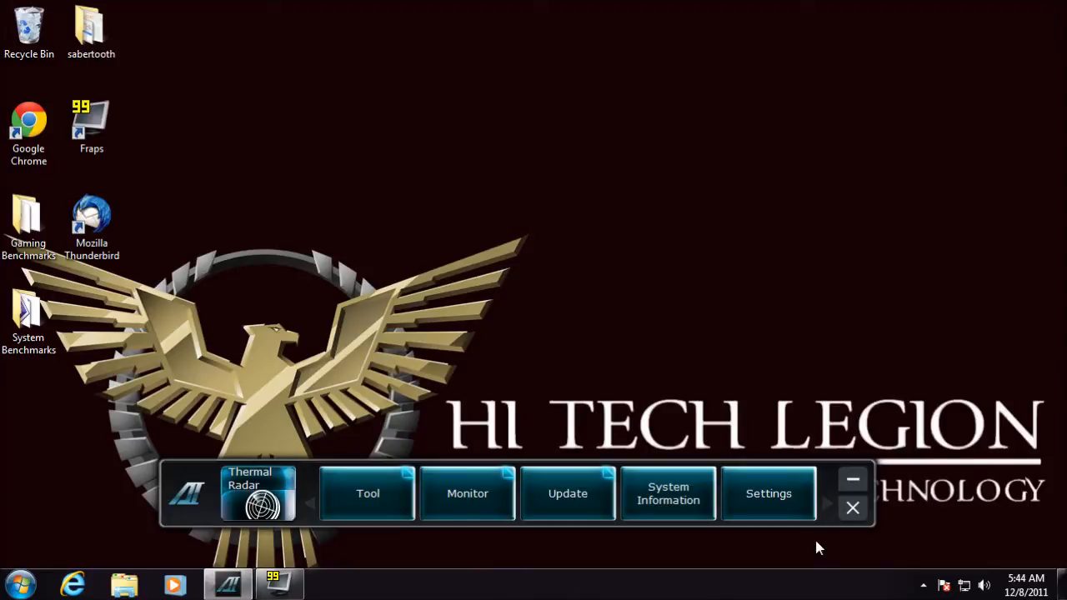
mouse_move(898, 516)
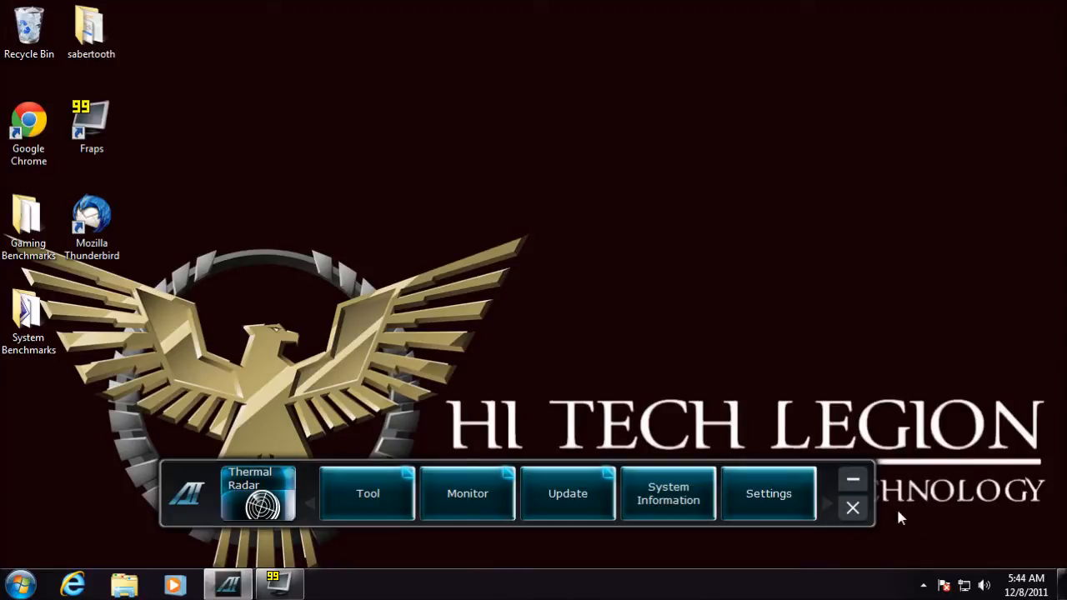
mouse_move(833, 451)
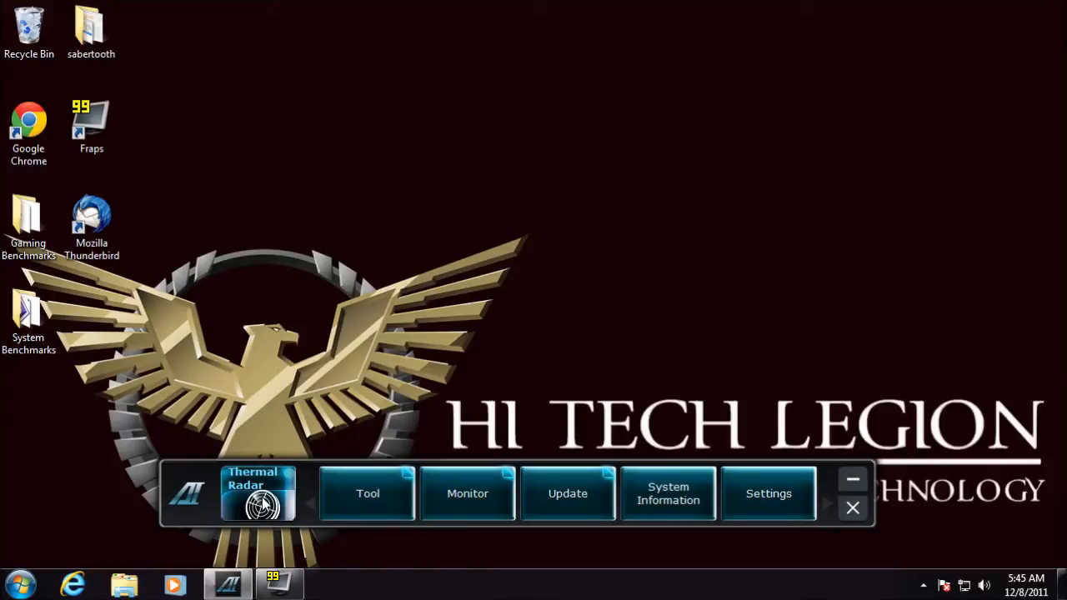
Step: View fan speeds, then voltage readings, then the CPU fan on the motherboard map in Thermal Radar
click(260, 494)
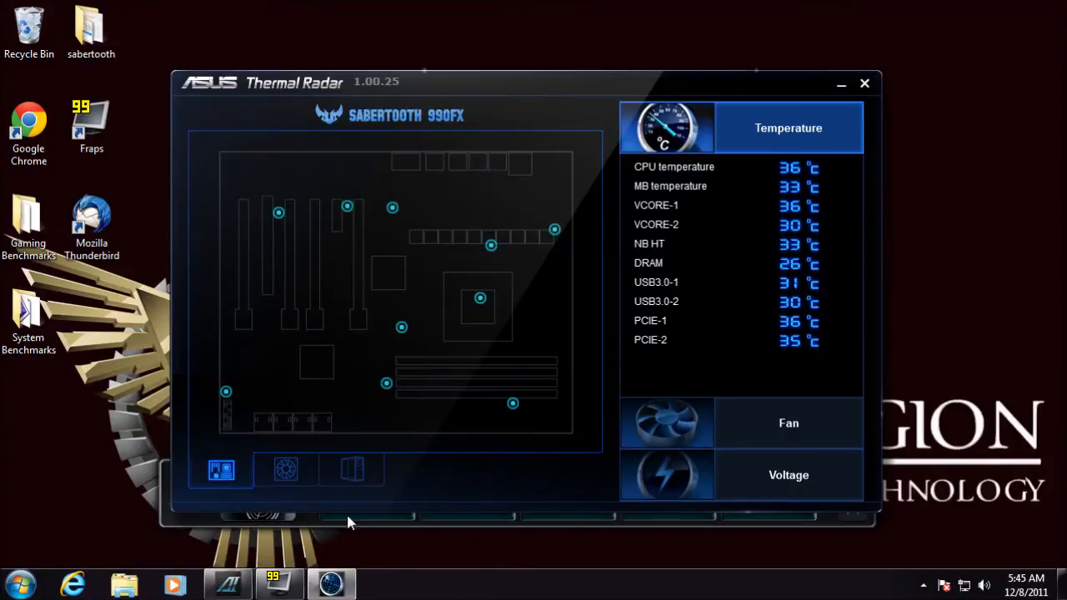
mouse_move(219, 345)
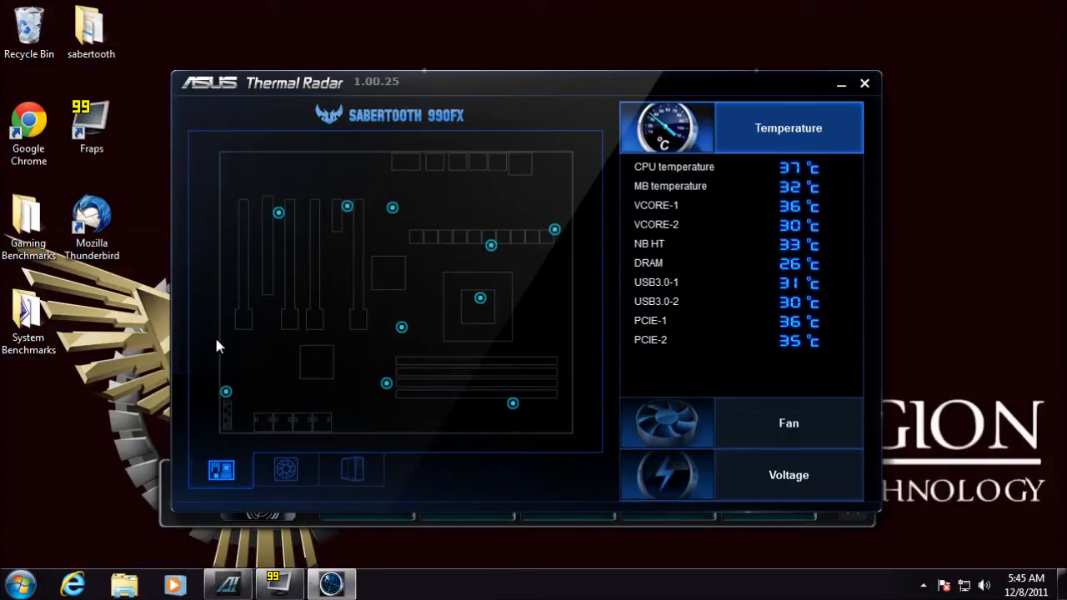
mouse_move(487, 298)
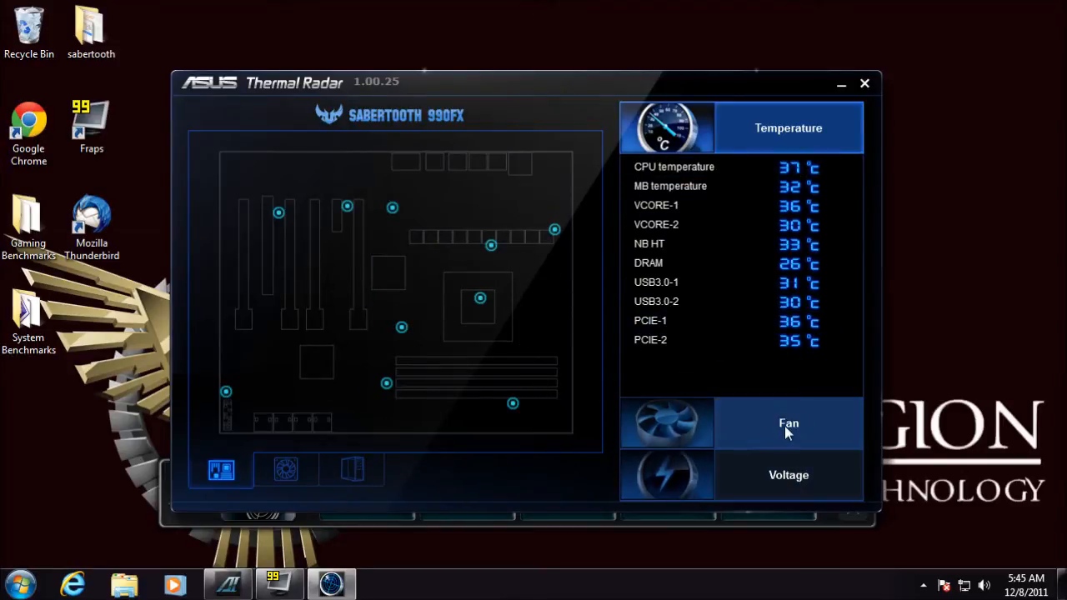
click(787, 423)
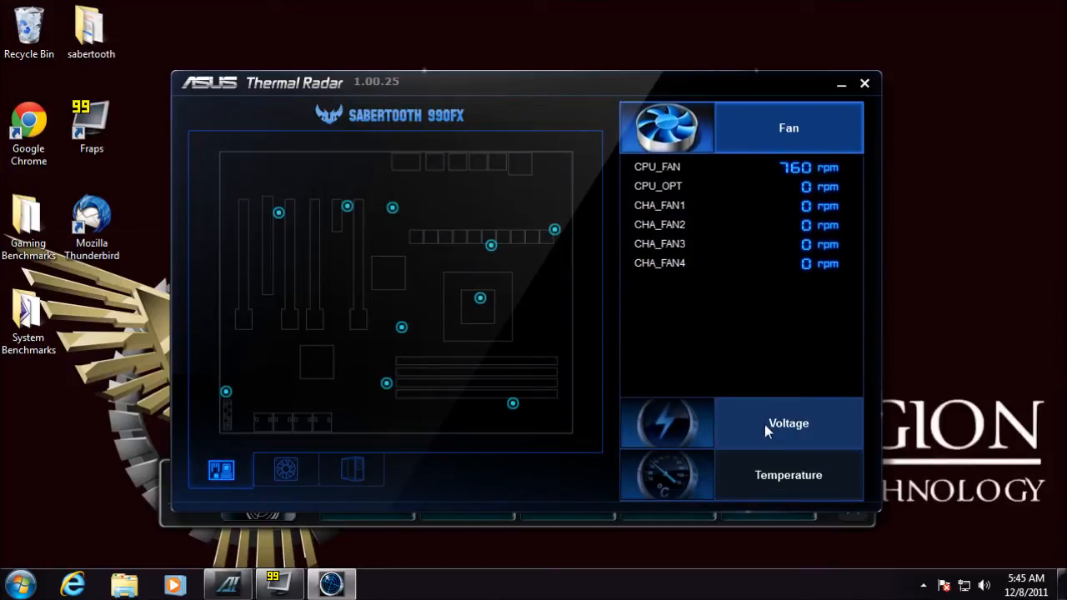
click(786, 423)
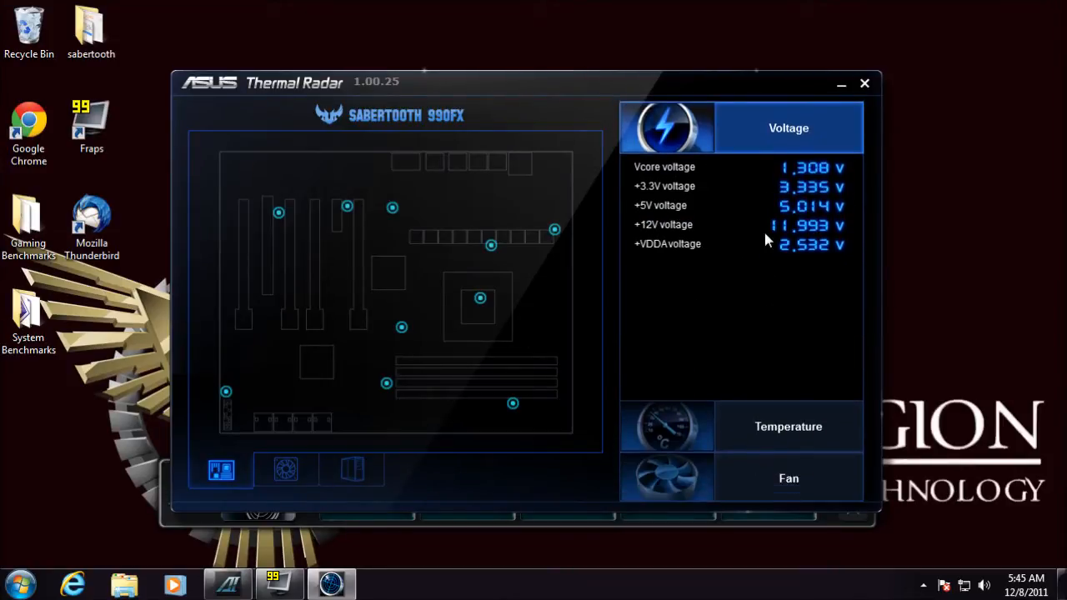
click(284, 470)
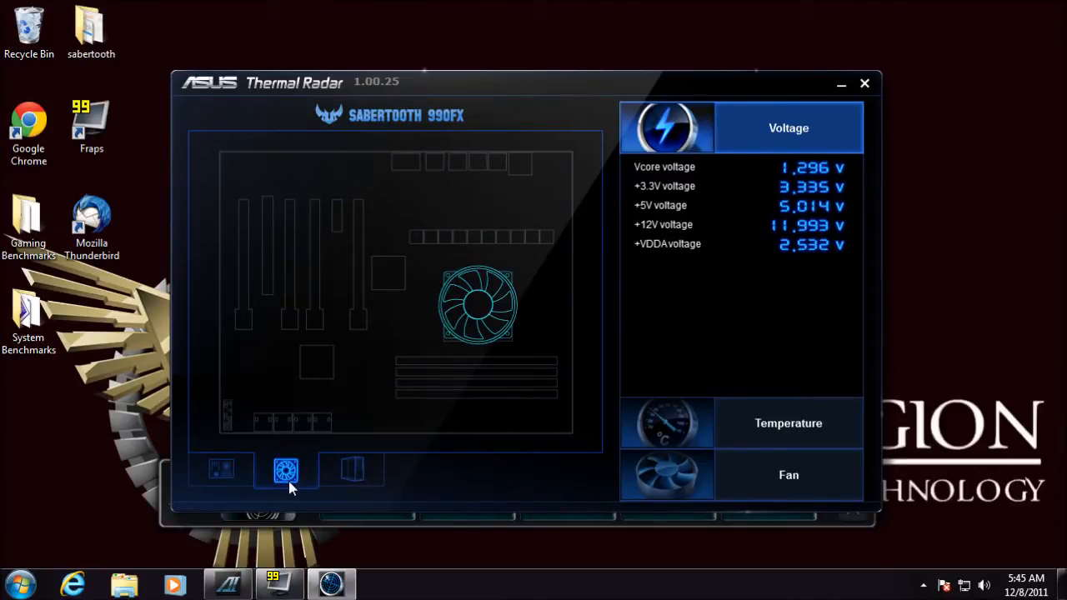
Step: Show the chassis fans and bring up a chassis fan's temperature-to-speed tuning curve
click(350, 470)
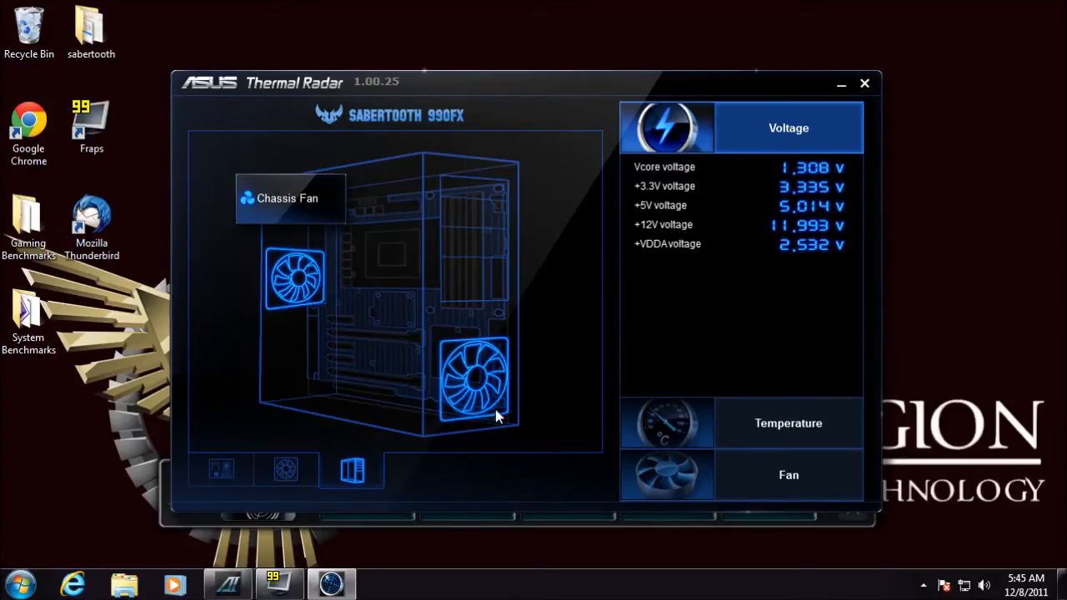
click(788, 473)
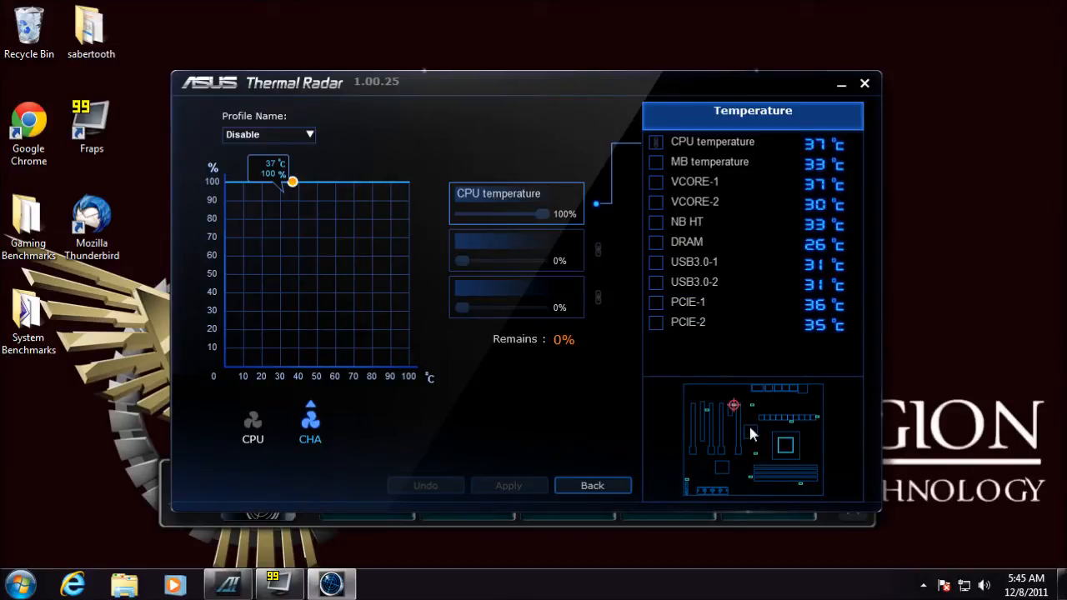
mouse_move(684, 185)
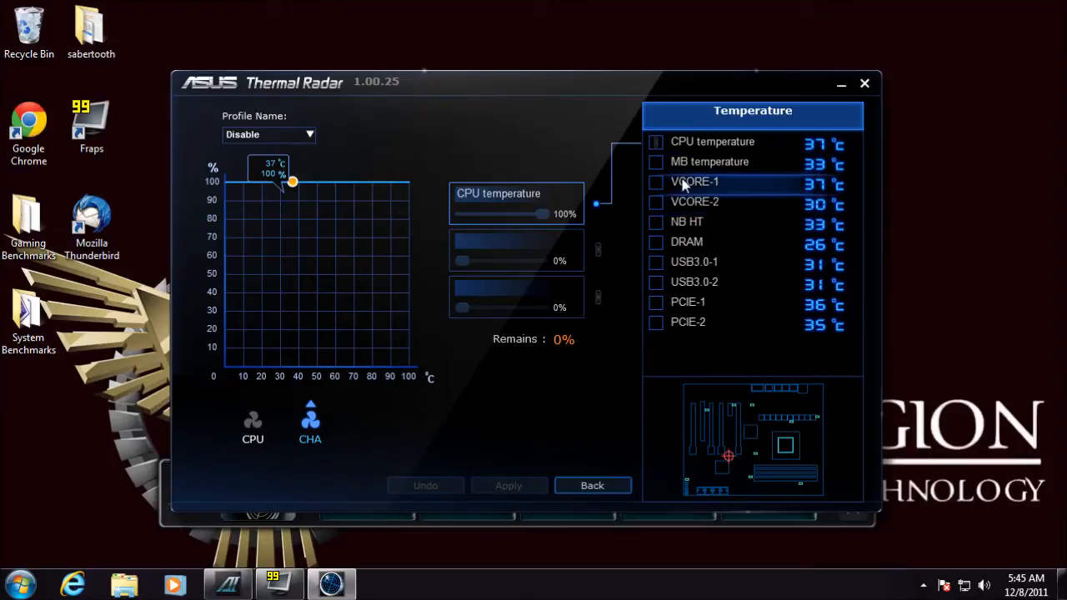
mouse_move(718, 248)
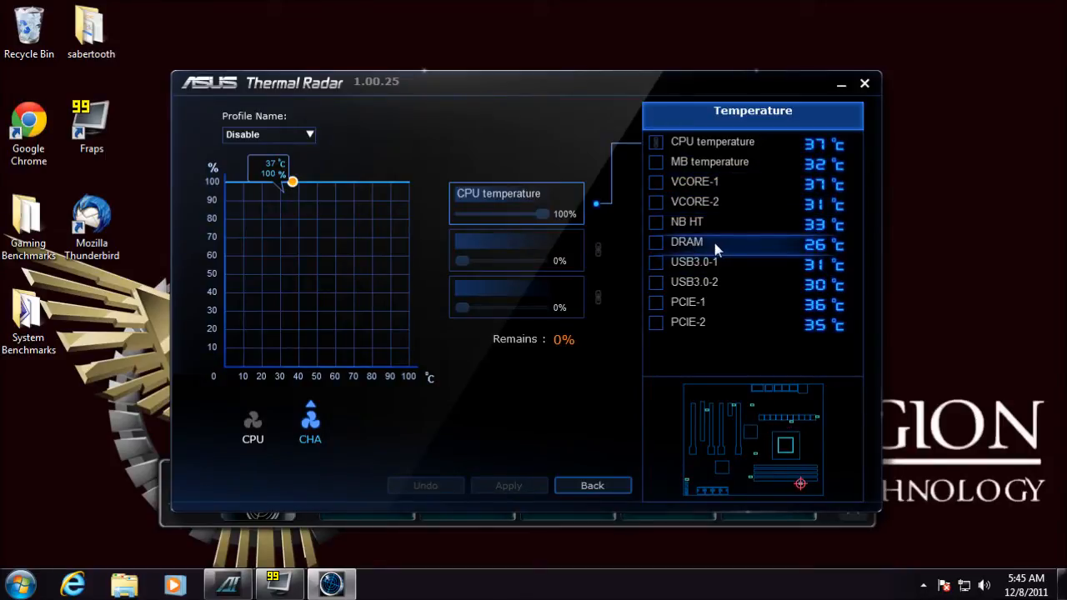
mouse_move(270, 327)
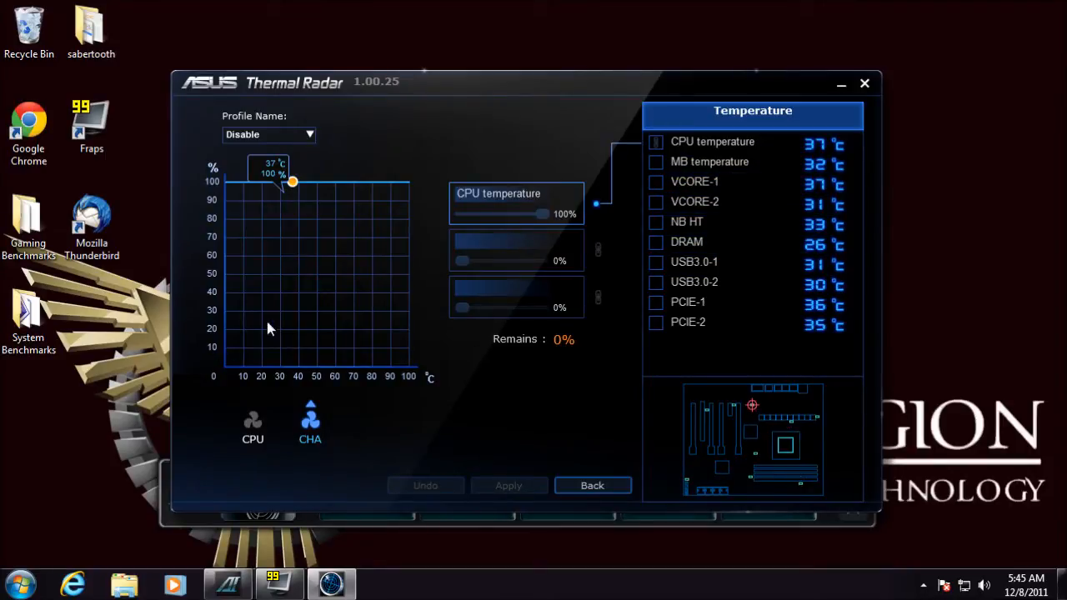
mouse_move(404, 245)
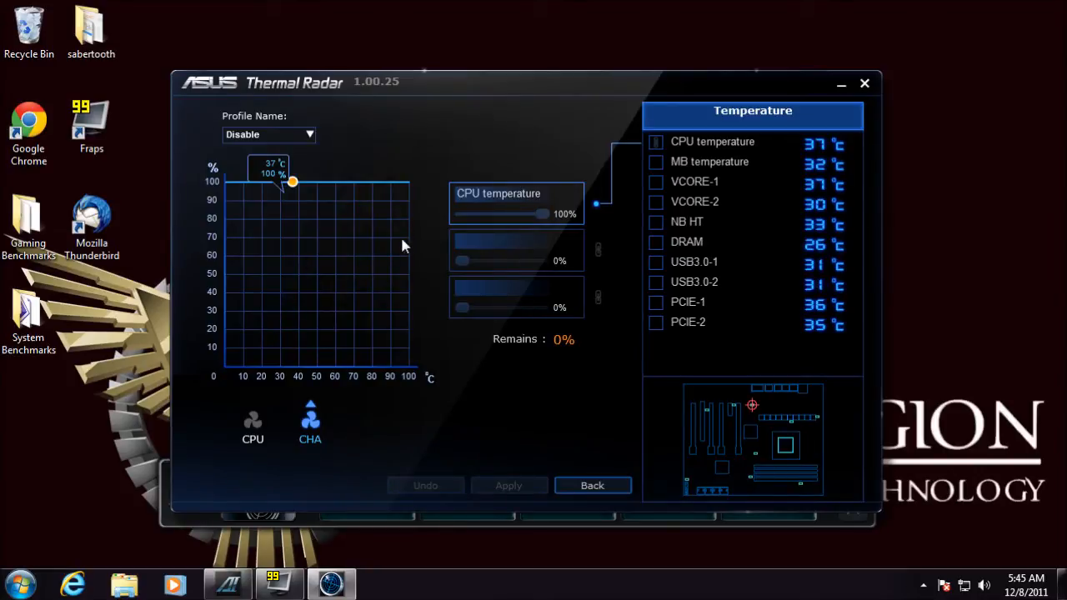
mouse_move(510, 426)
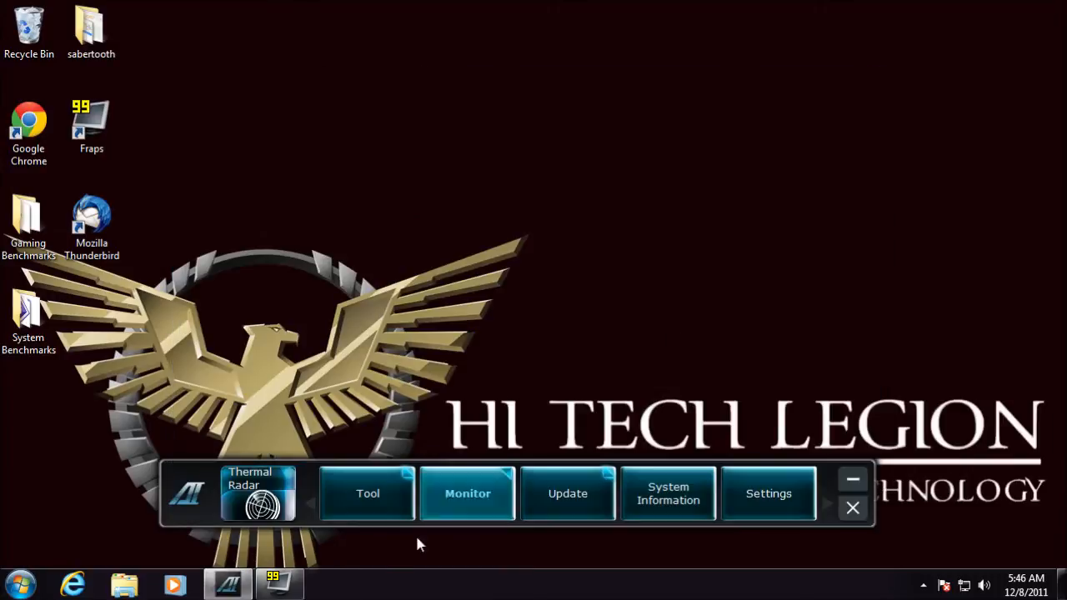
Step: Launch TurboV EVO from the Tool list, showing CPU frequency, voltages and advanced-mode voltages
click(367, 494)
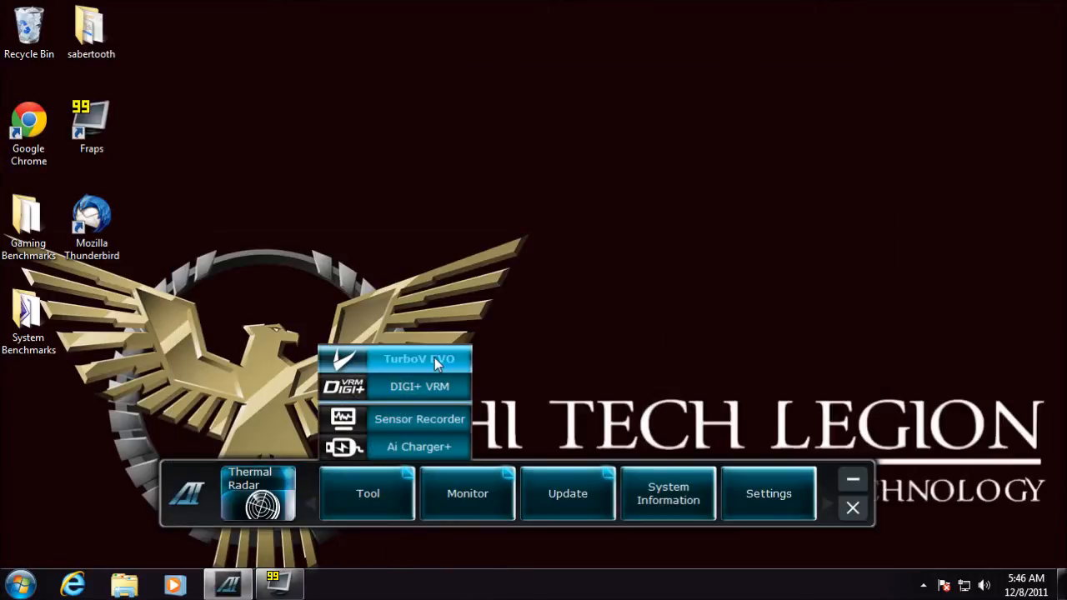
click(410, 359)
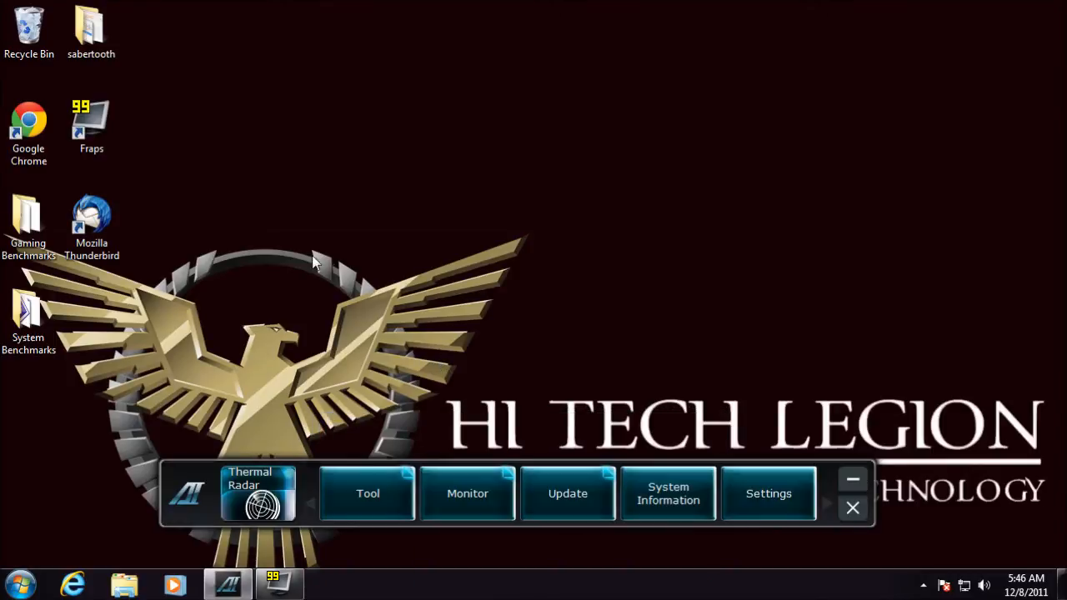
mouse_move(527, 360)
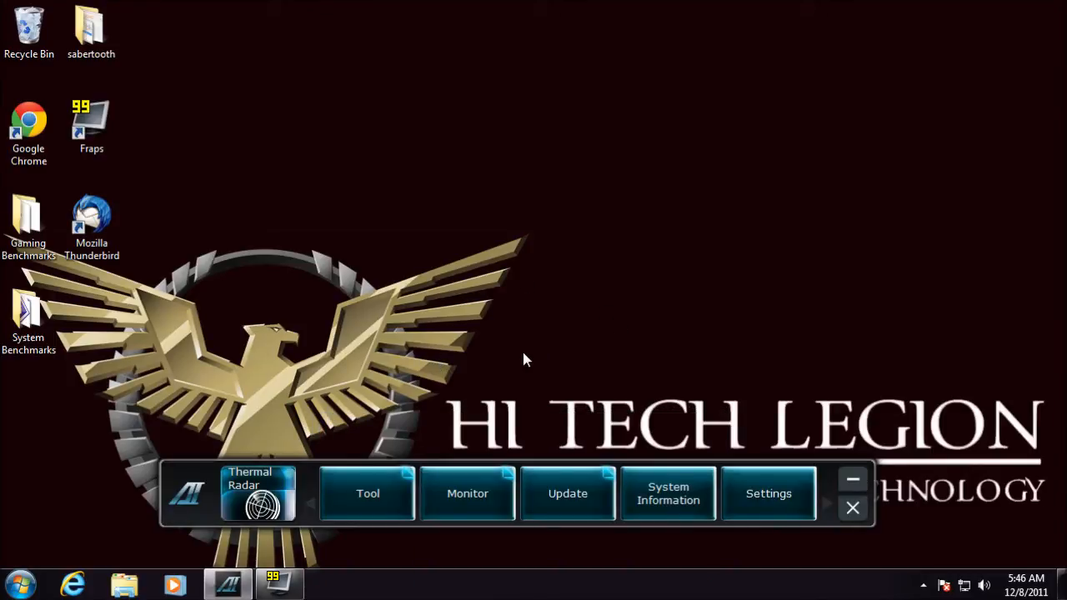
click(366, 493)
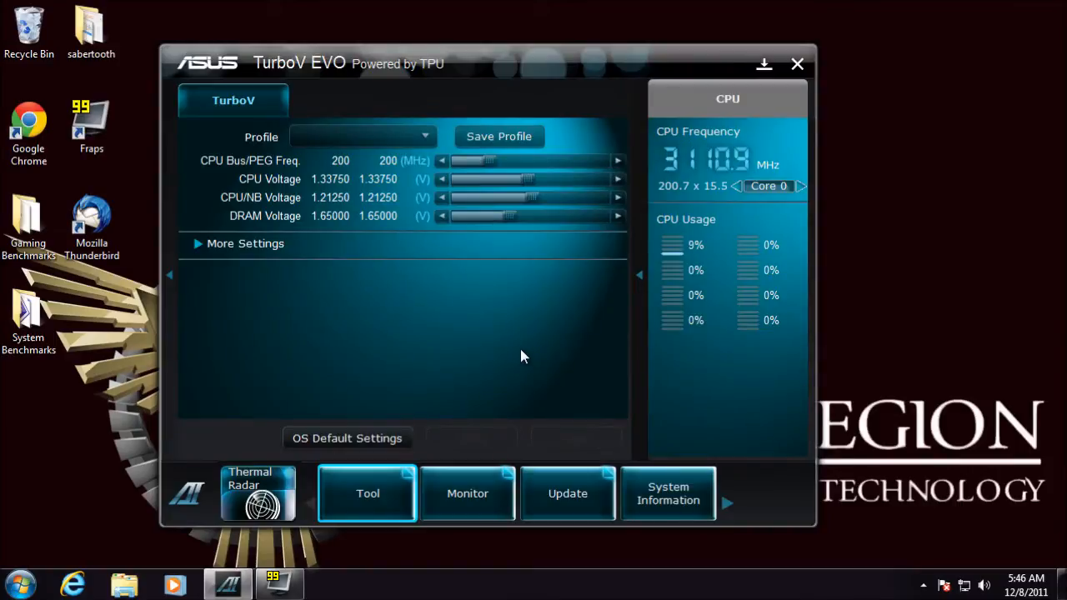
mouse_move(325, 183)
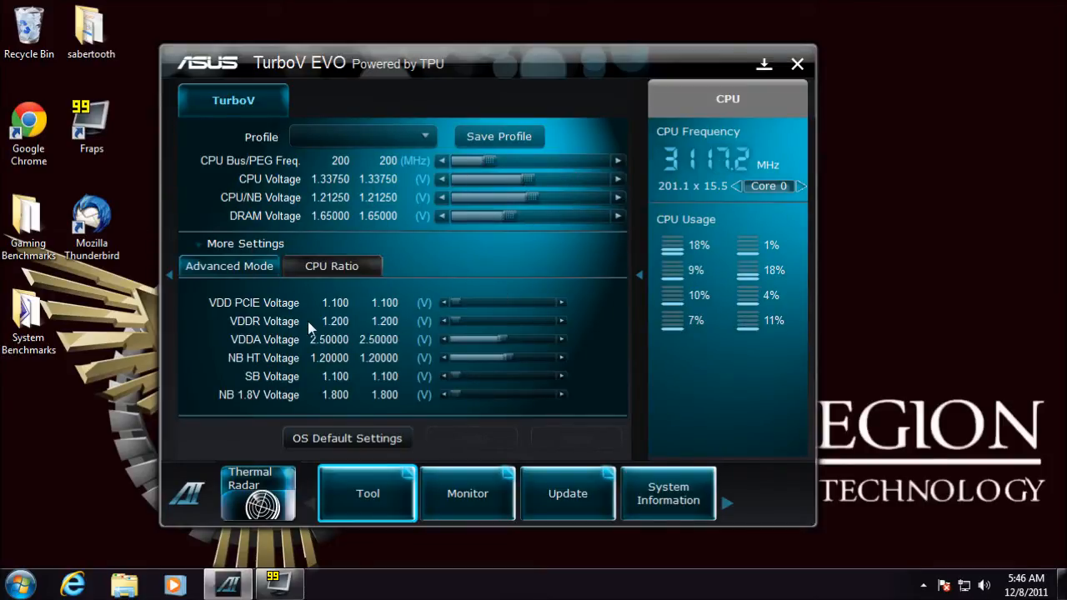
Step: Switch to DIGI+ VRM with its load line calibration, current capability and power phase controls
click(331, 266)
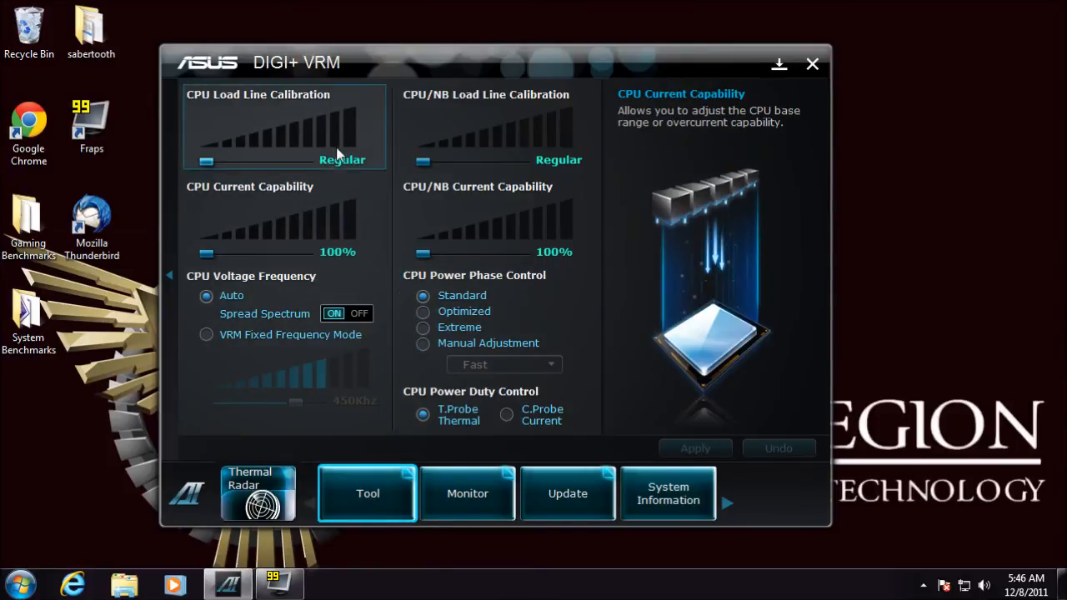
mouse_move(477, 143)
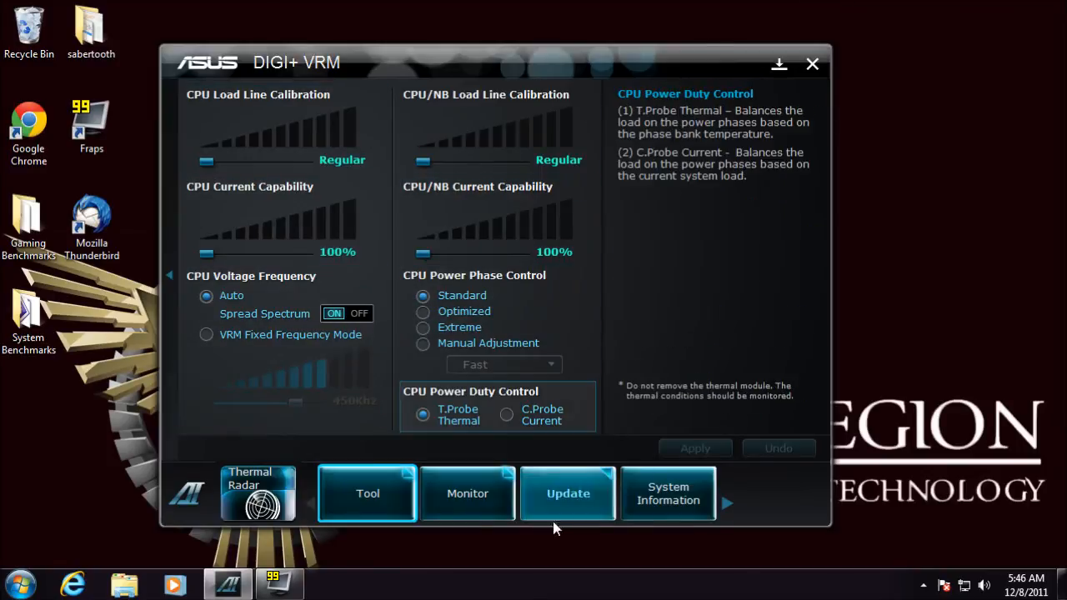
Step: Switch to Sensor Recorder and show the fan speed graph for CPU and chassis fans
click(367, 493)
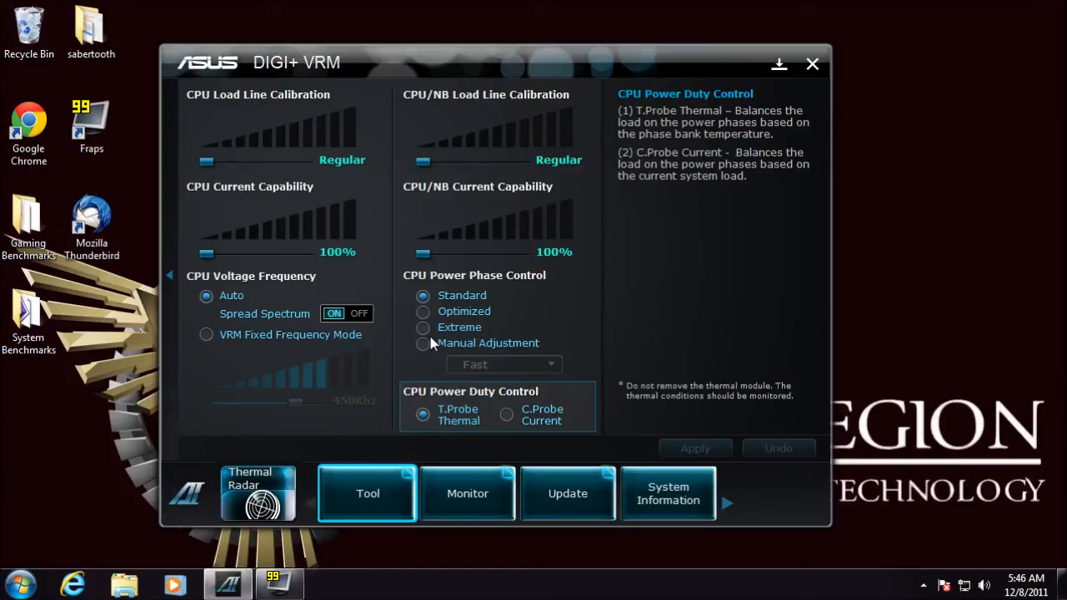
mouse_move(443, 290)
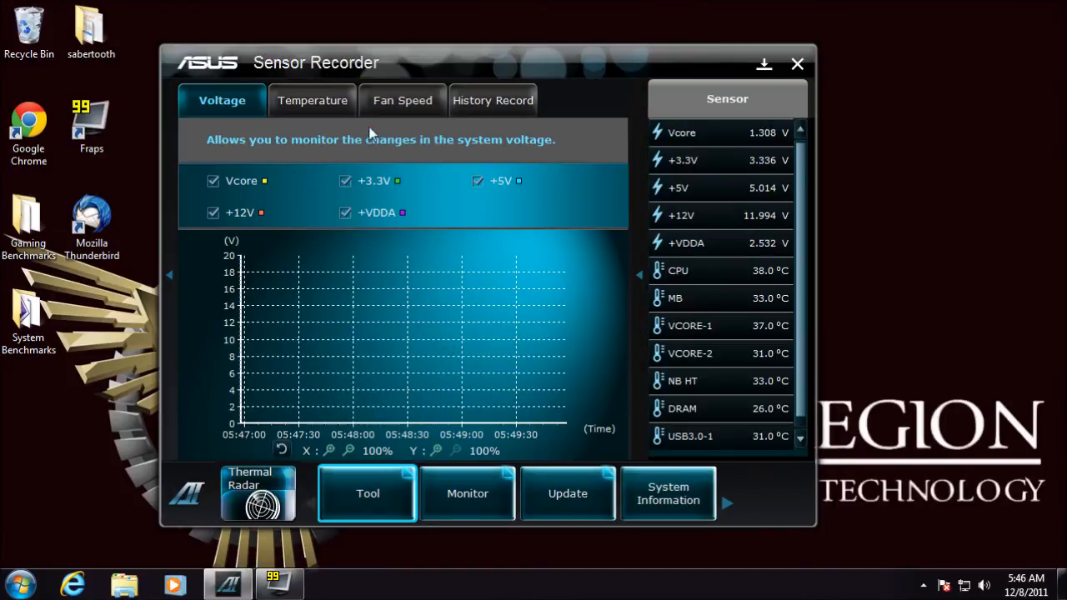
click(403, 100)
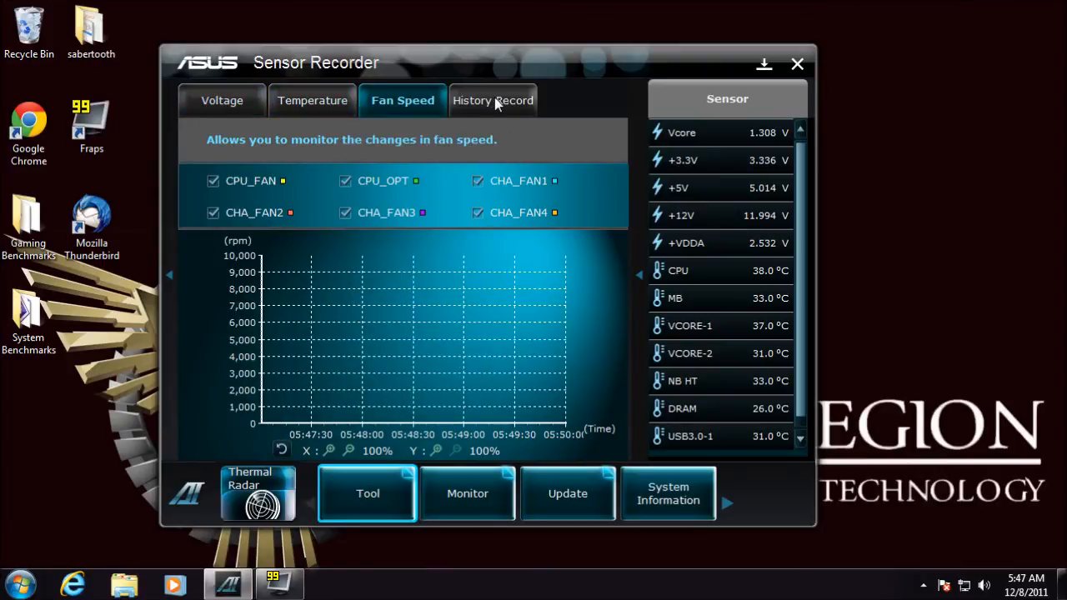
mouse_move(283, 442)
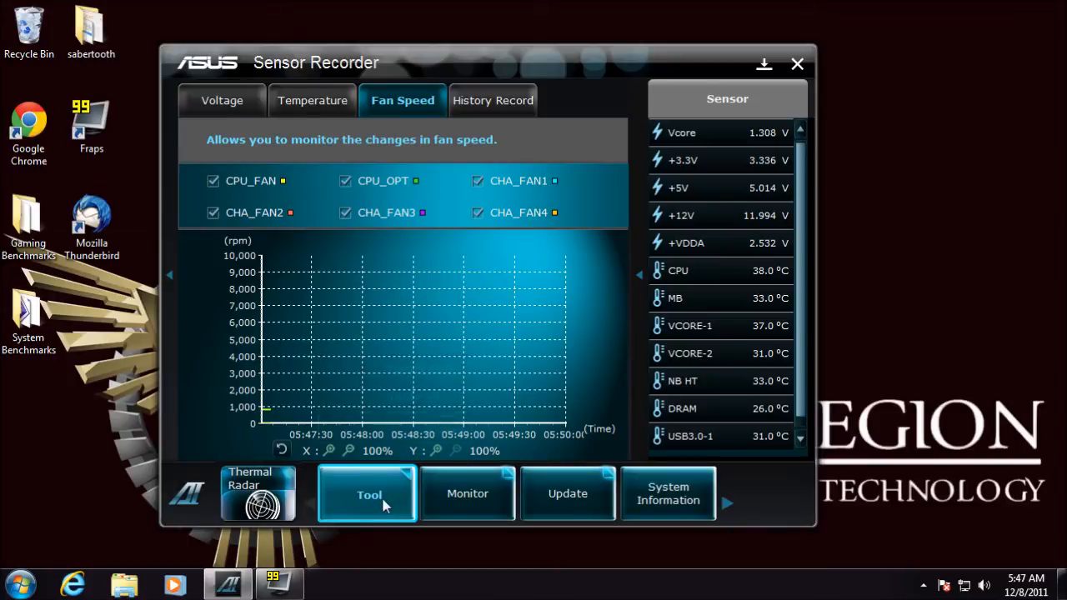
mouse_move(393, 463)
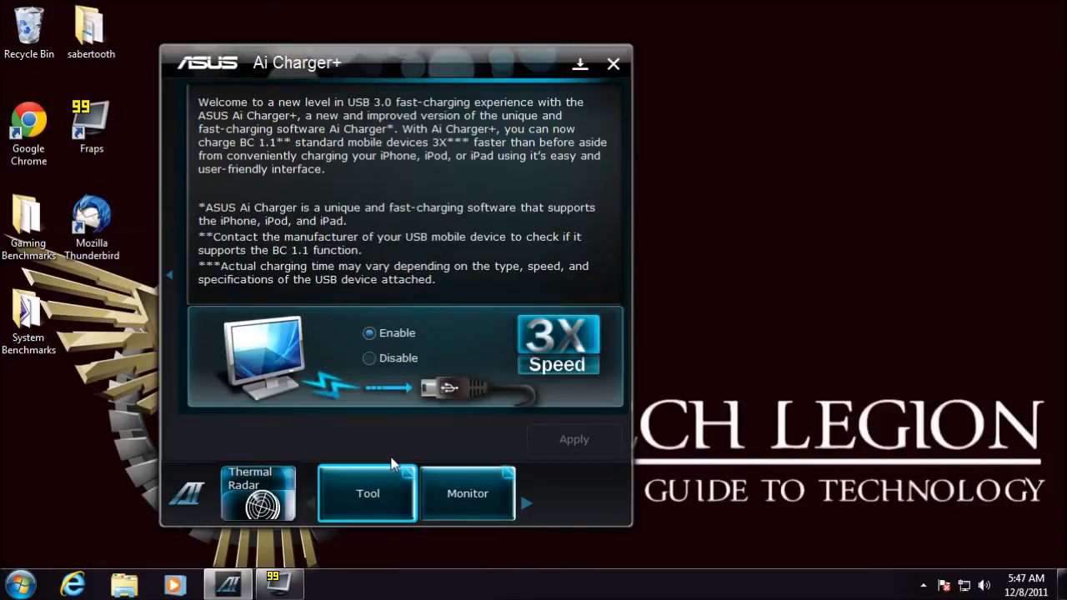
mouse_move(482, 170)
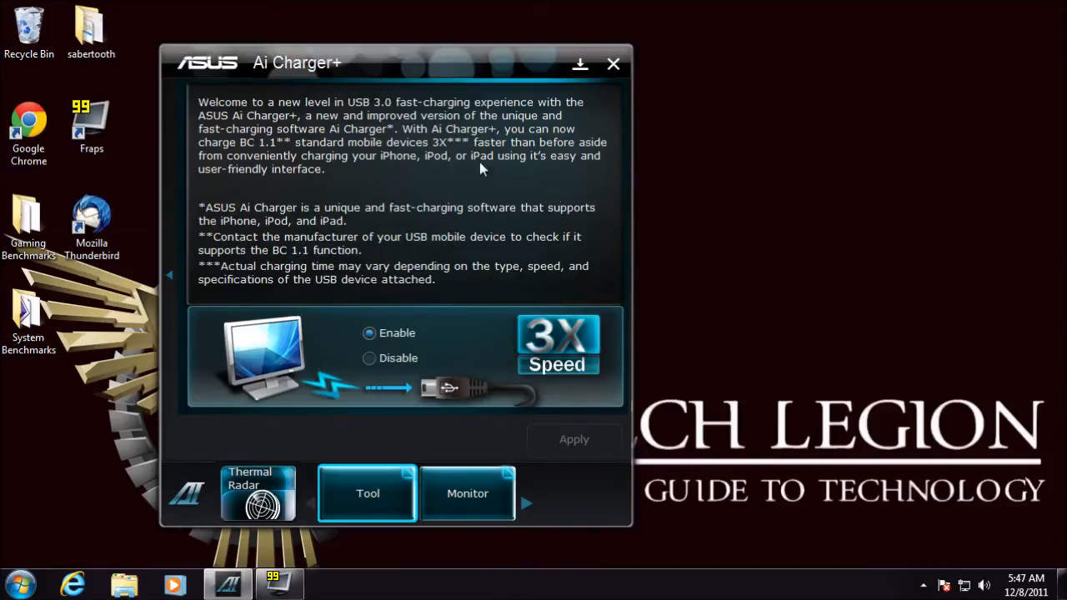
mouse_move(363, 143)
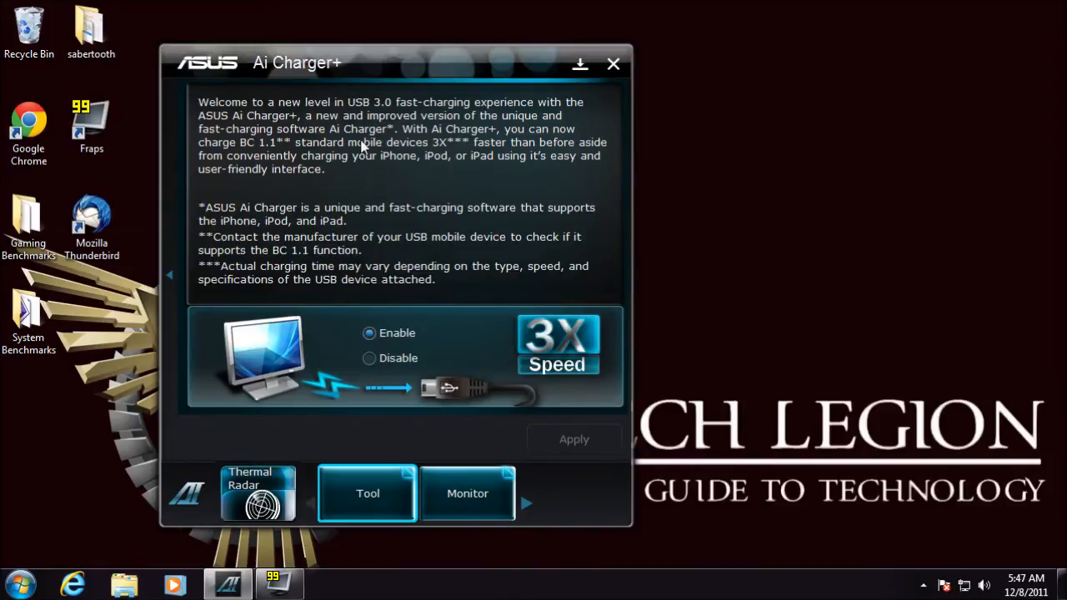
mouse_move(420, 473)
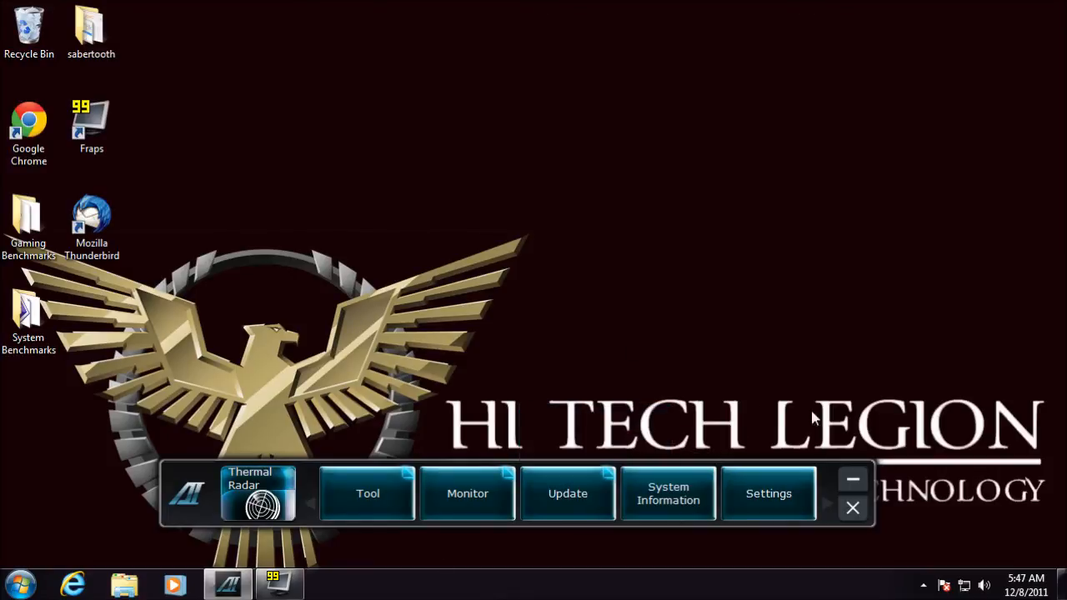
click(666, 493)
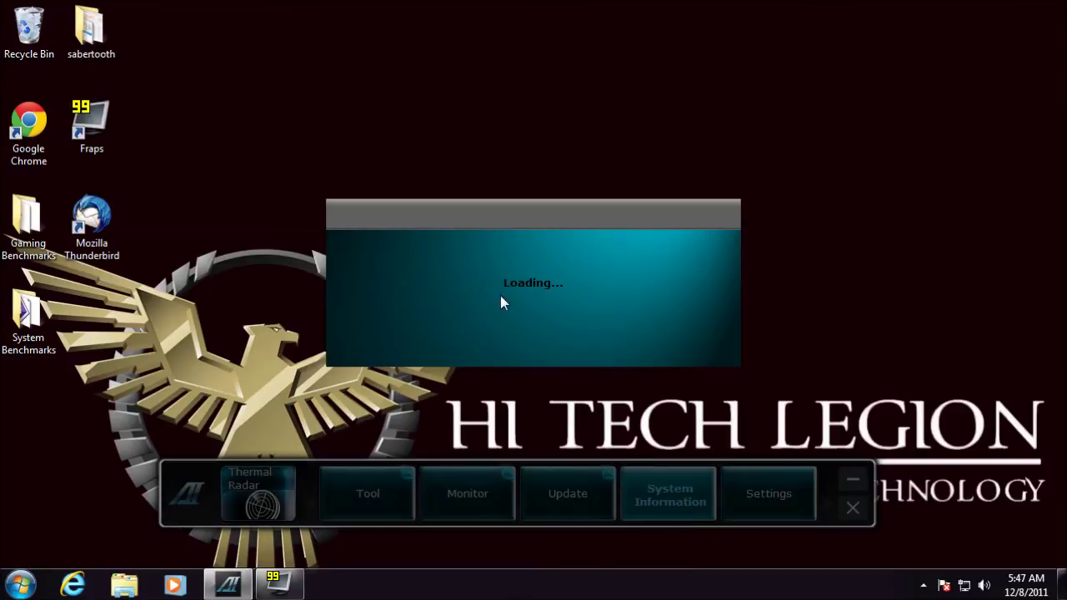
mouse_move(341, 232)
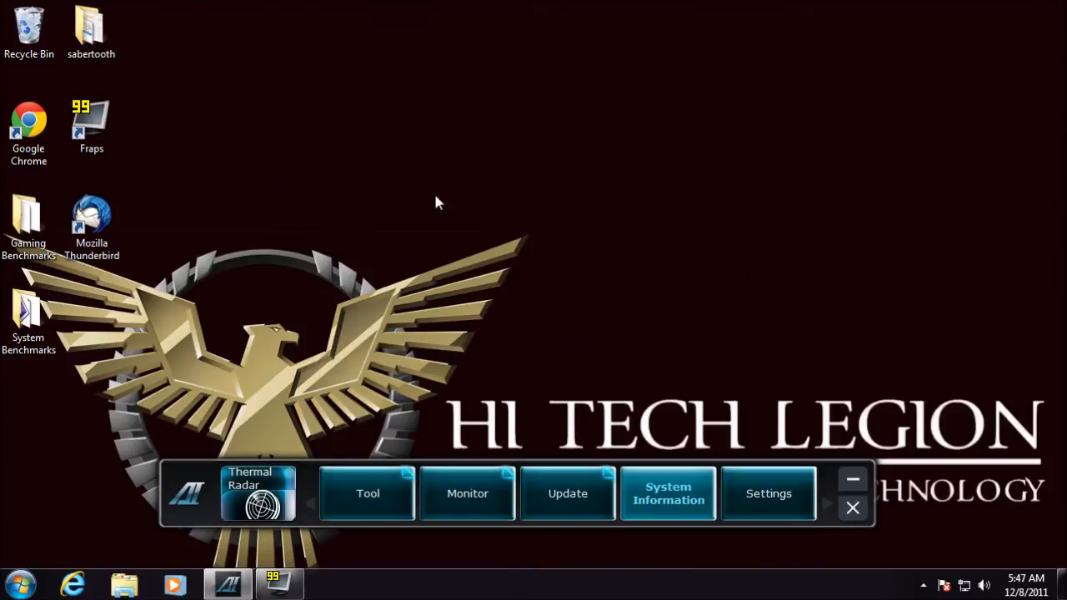
click(666, 493)
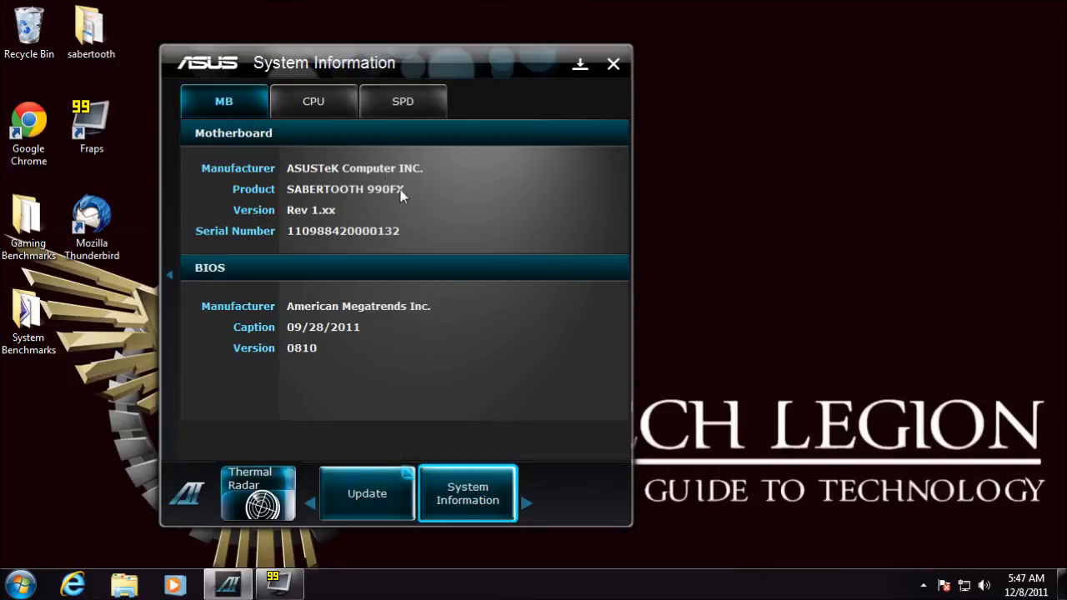
mouse_move(567, 223)
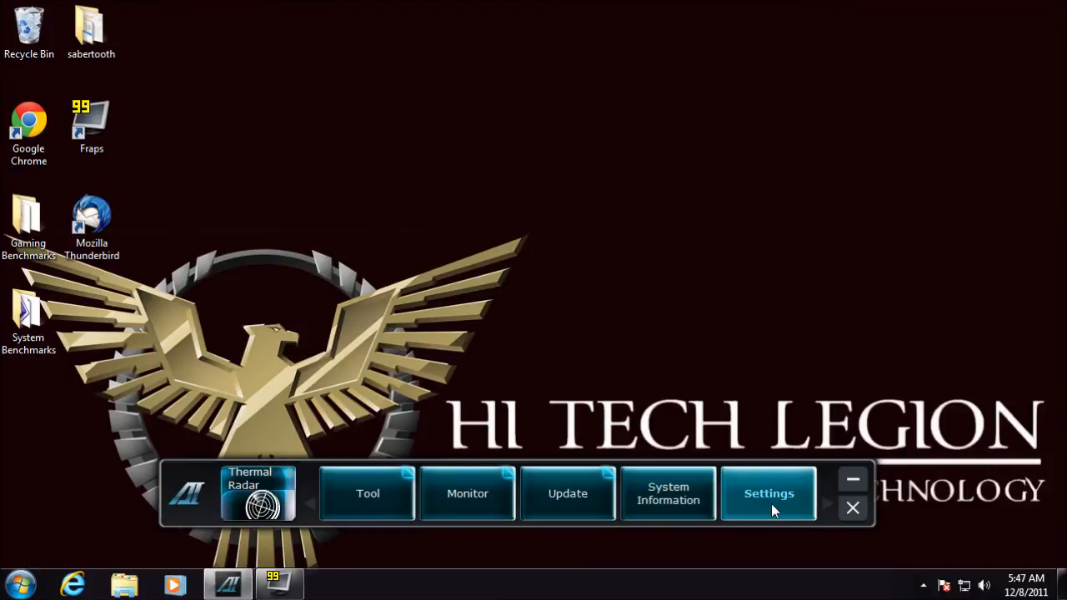
Step: Show the Settings Application list with all suite applications enabled
click(766, 493)
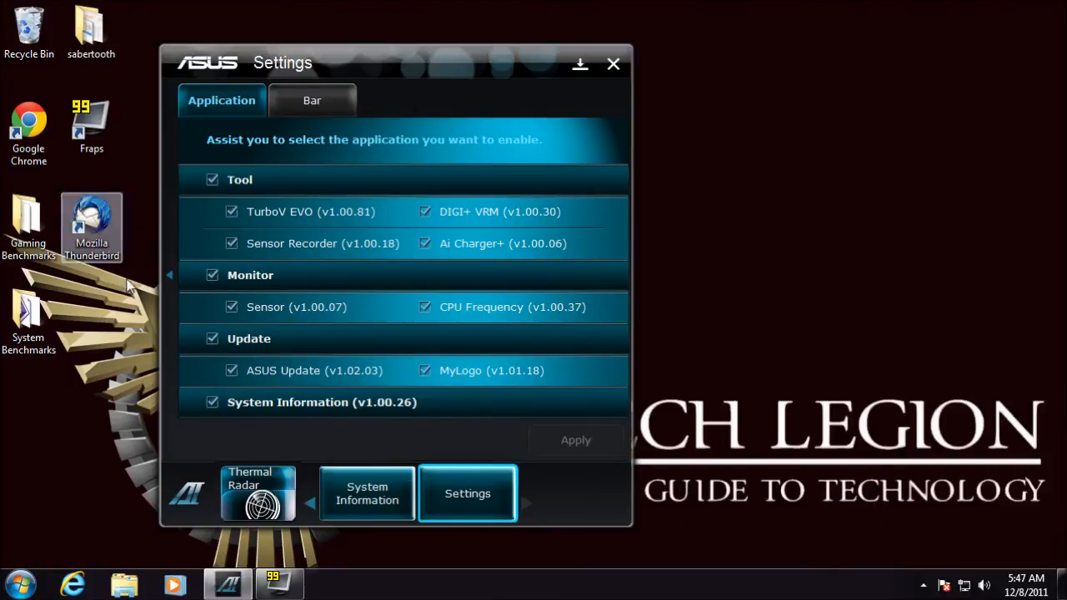
mouse_move(305, 100)
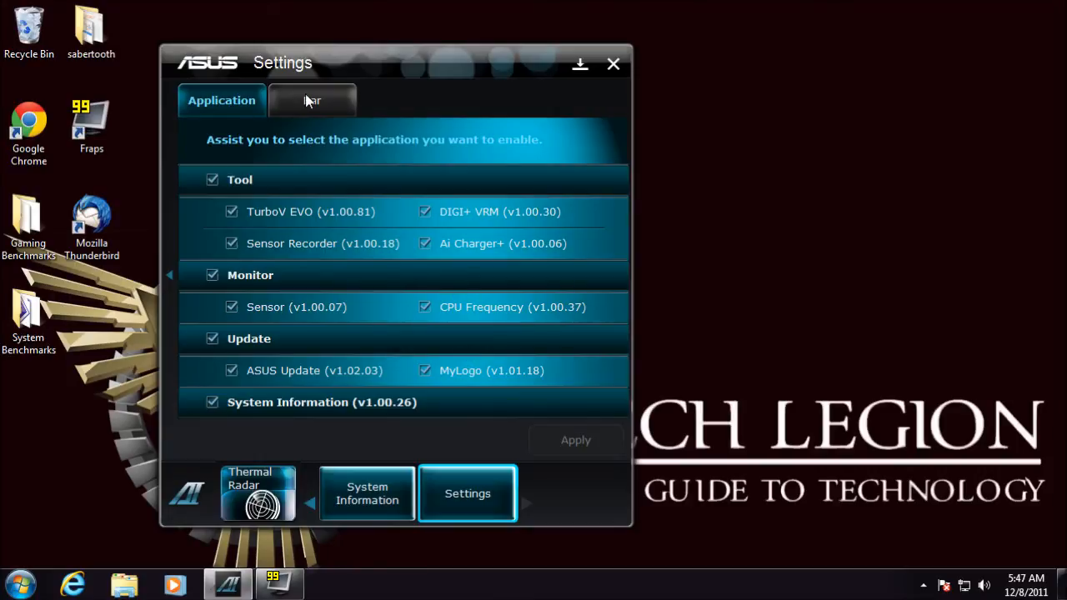